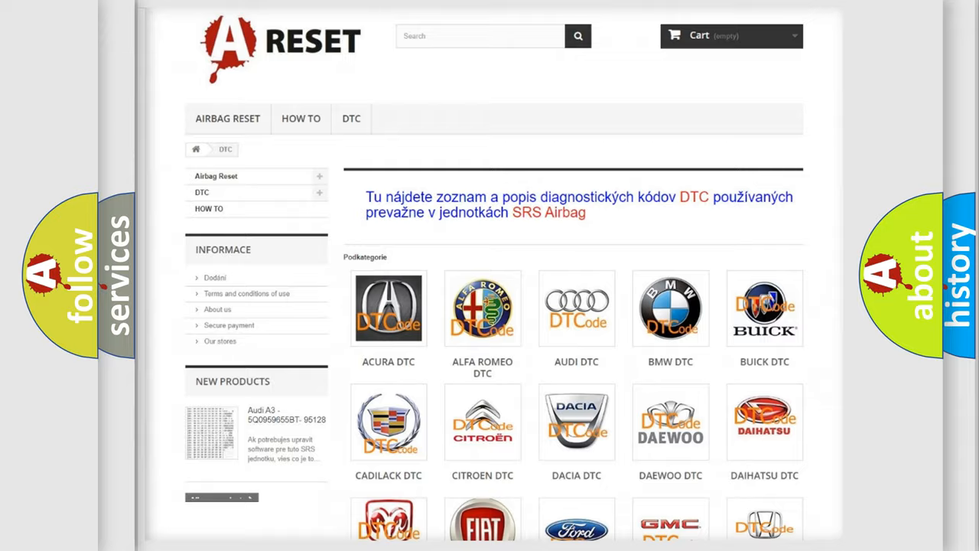
scroll("down", 3)
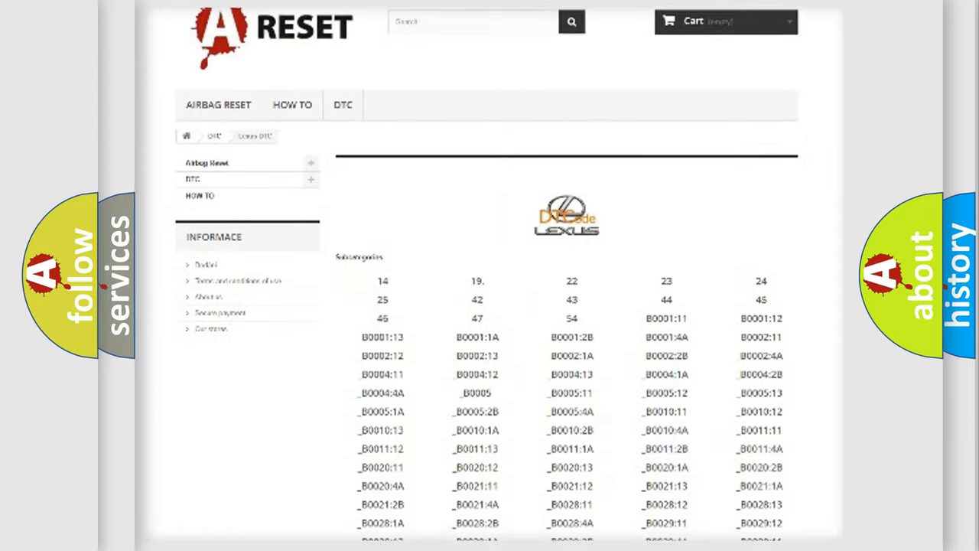
scroll("down", 3)
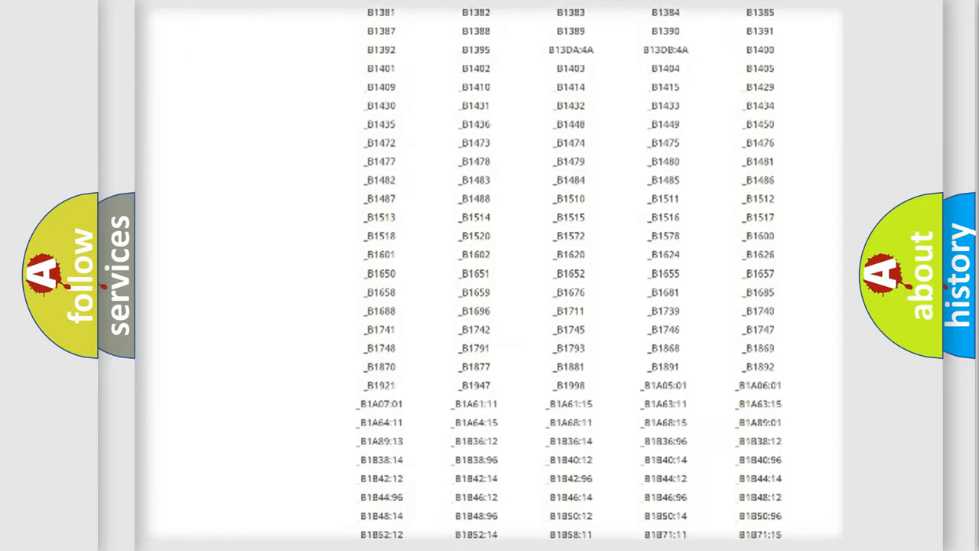
scroll("up", 3)
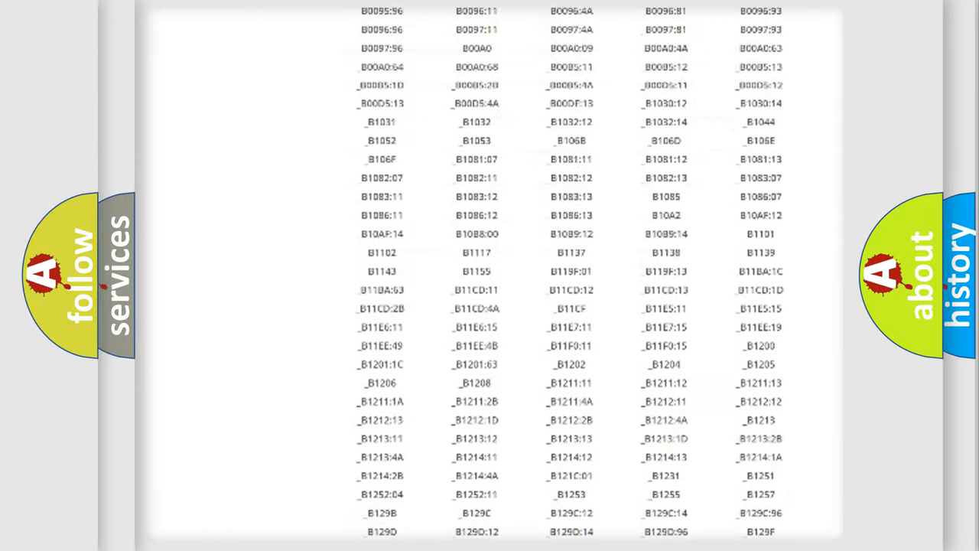
scroll("up", 3)
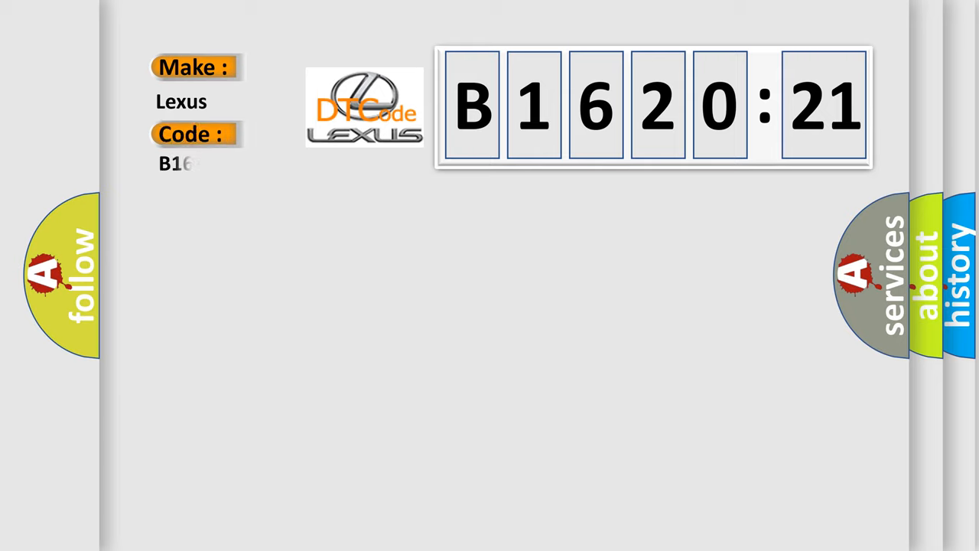
type("2021")
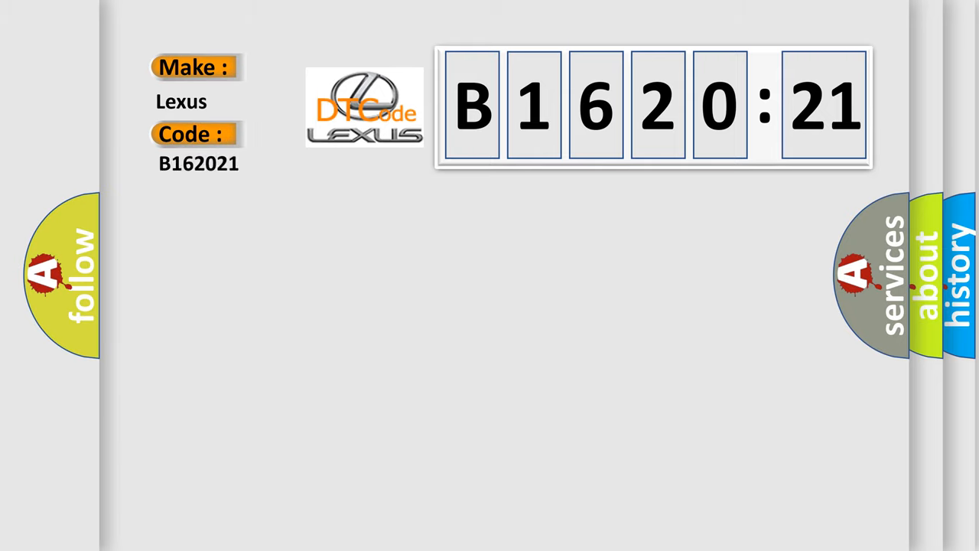